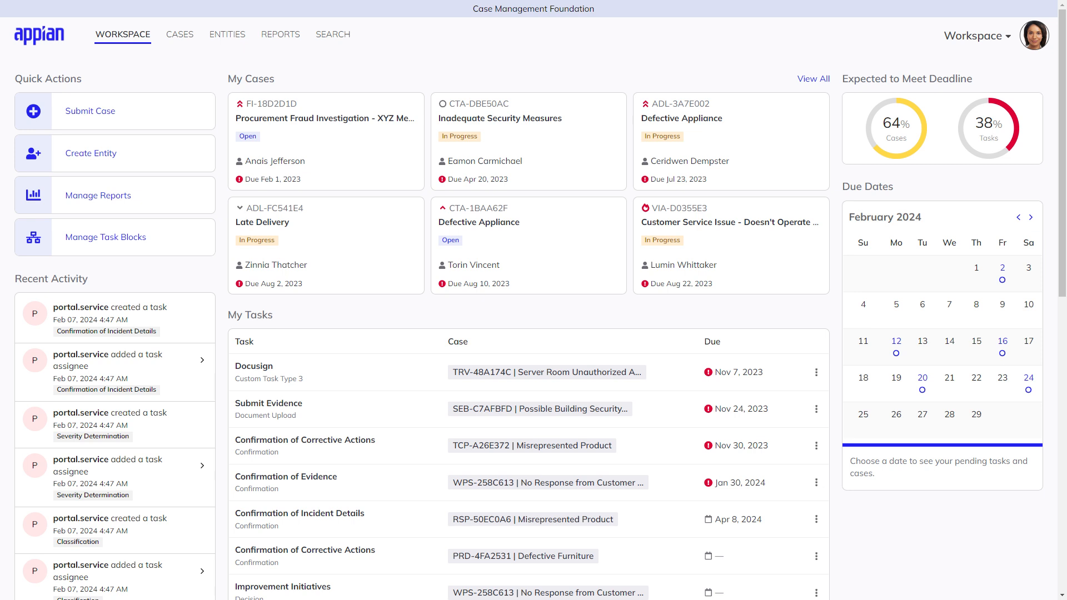
Step: Open the Investigation case type to show its details and workflow diagram
left_click(325, 118)
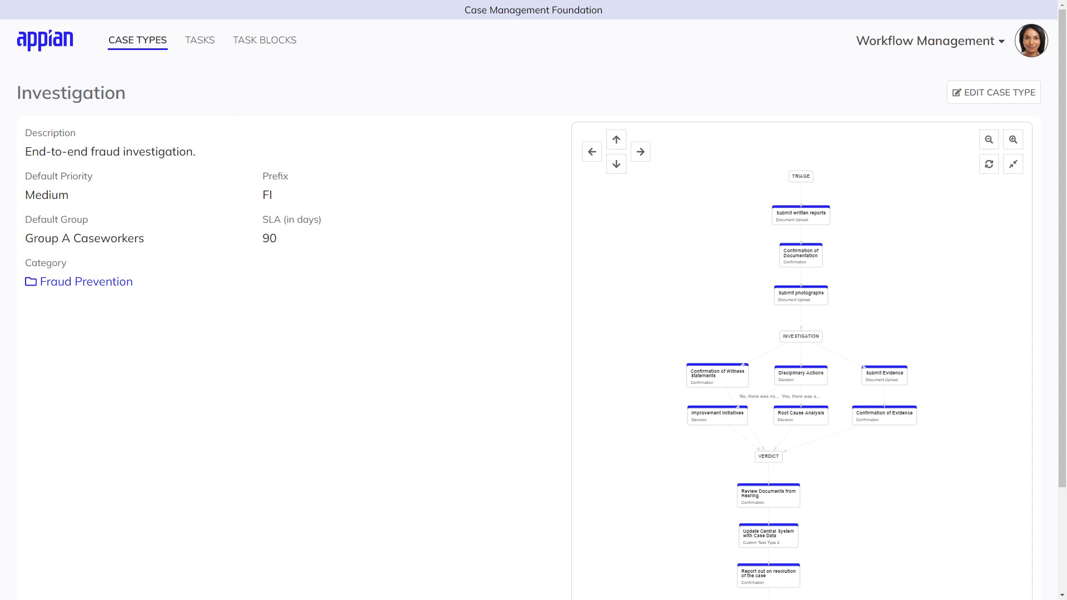
Step: Preview SitePlan.pdf among the Lakeview Villa Kitchen Renovation case documents
left_click(199, 40)
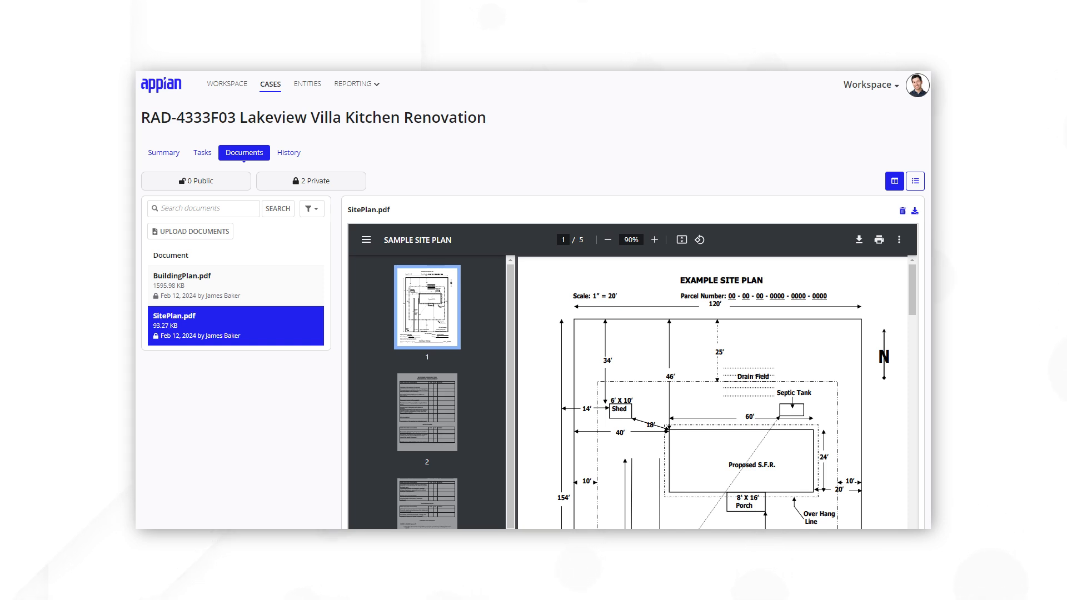
Step: Show the Case Worker Dashboard report with open-case and case-submission charts
left_click(164, 152)
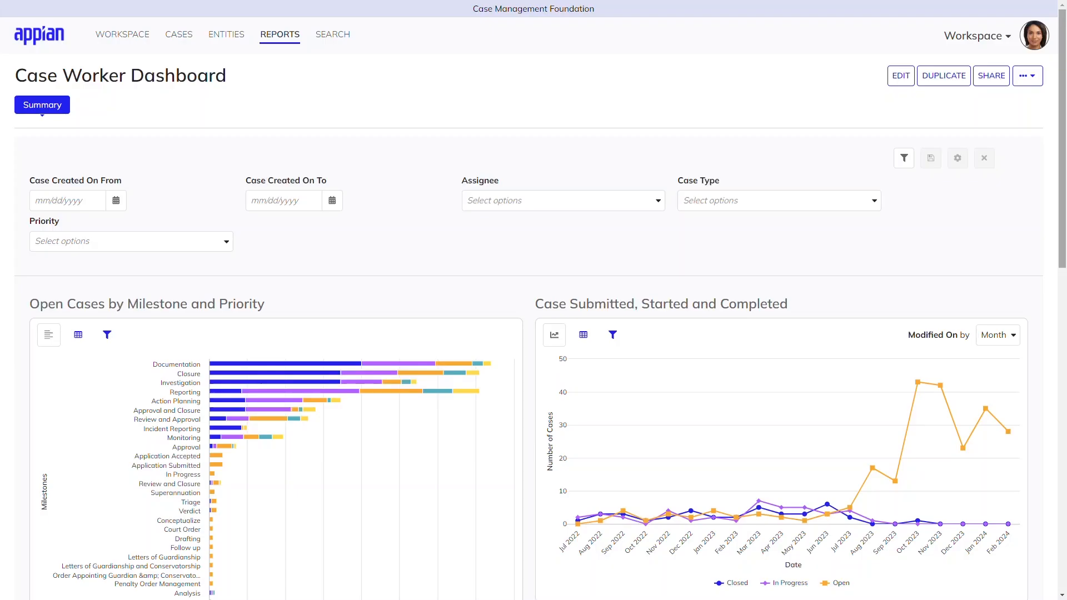
Step: Review the dashboard charts, then continue the new Addition/Alteration case type to its workflow step
scroll("down", 3)
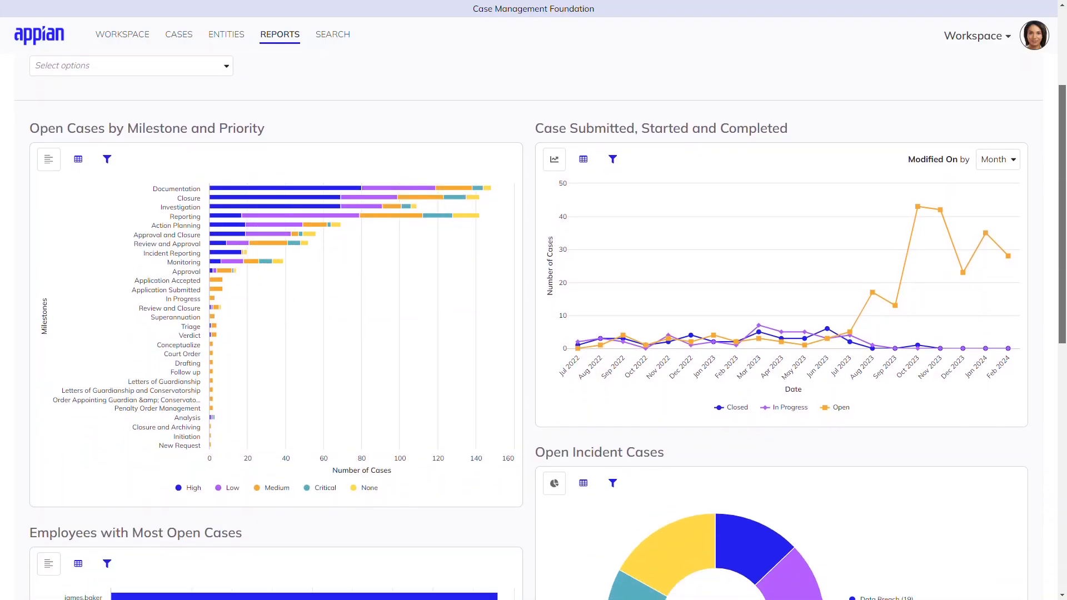
scroll("down", 3)
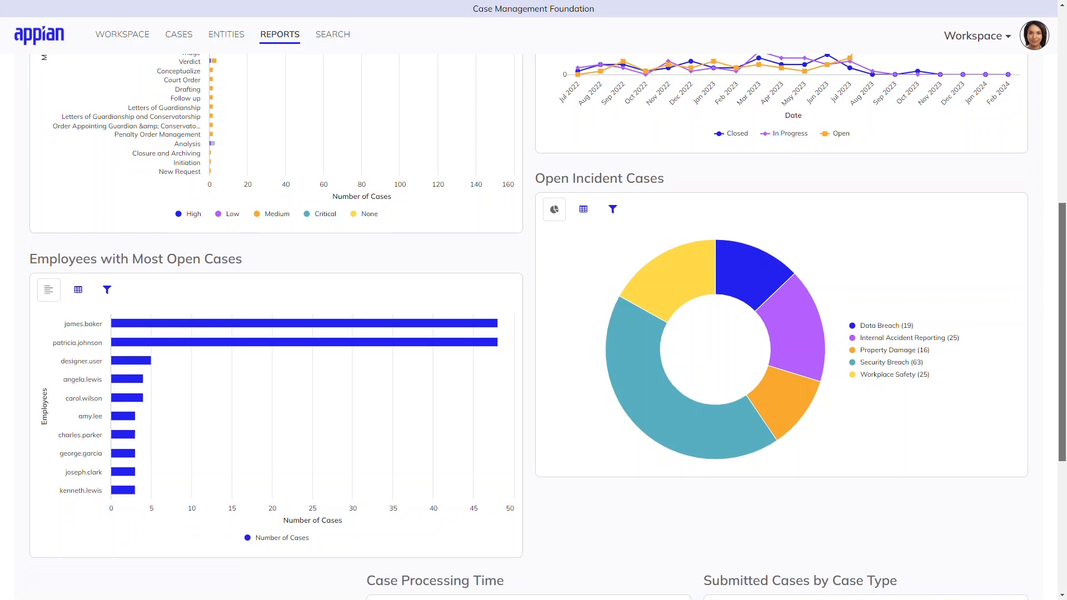
scroll("down", 3)
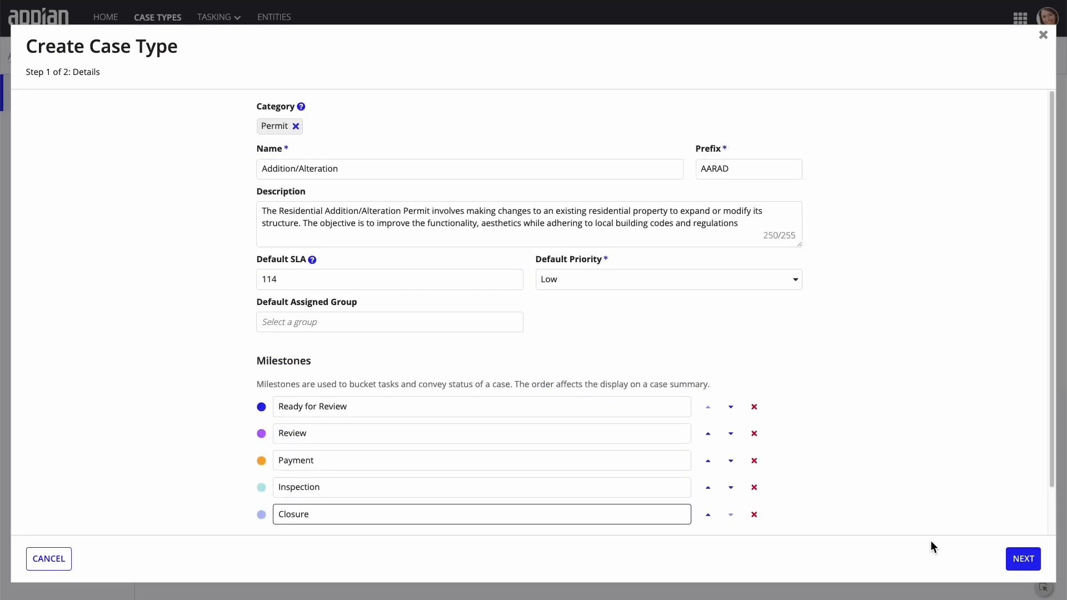
left_click(1022, 558)
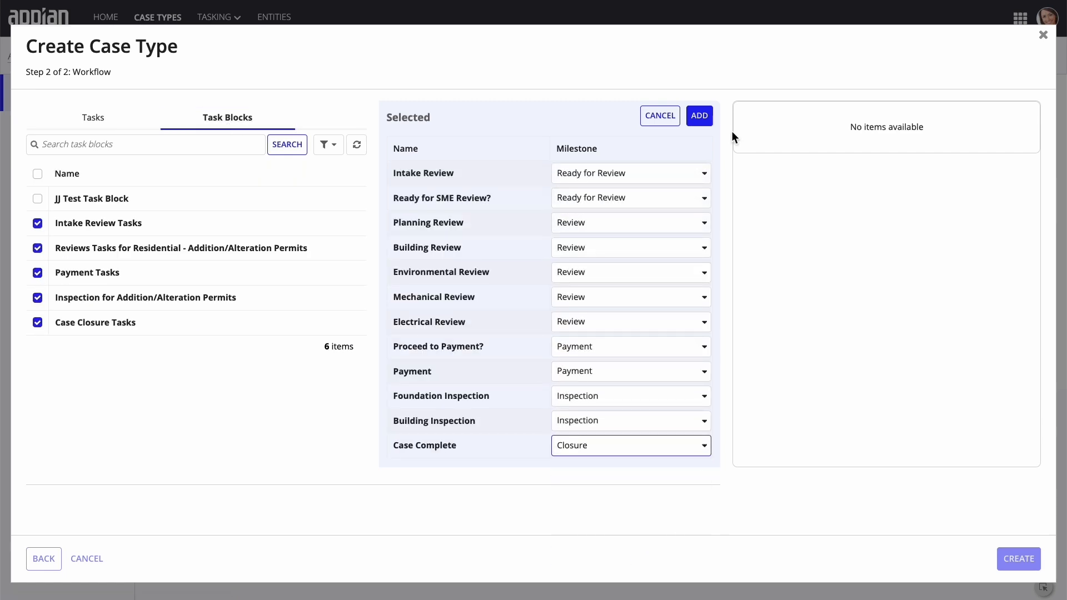
Step: Create the Addition/Alteration case type and begin a new field under Addition Alteration Data
left_click(698, 116)
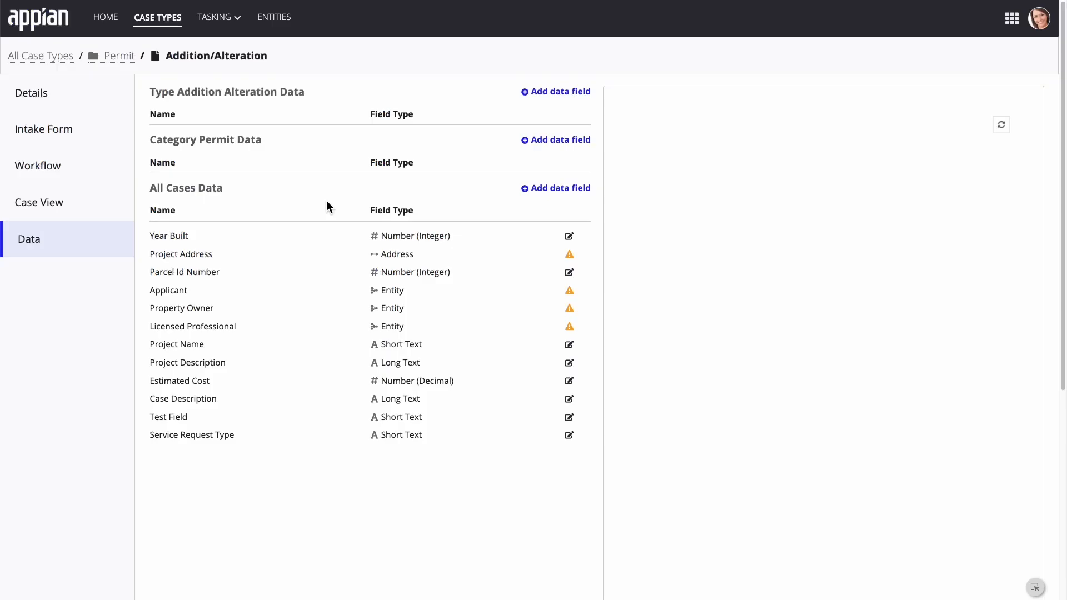
left_click(556, 91)
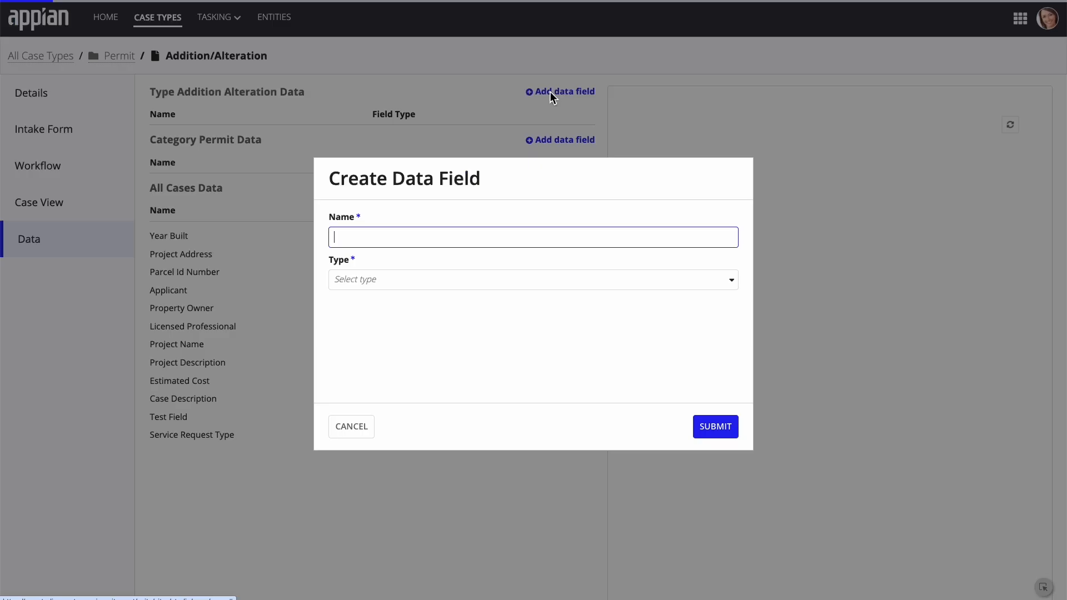